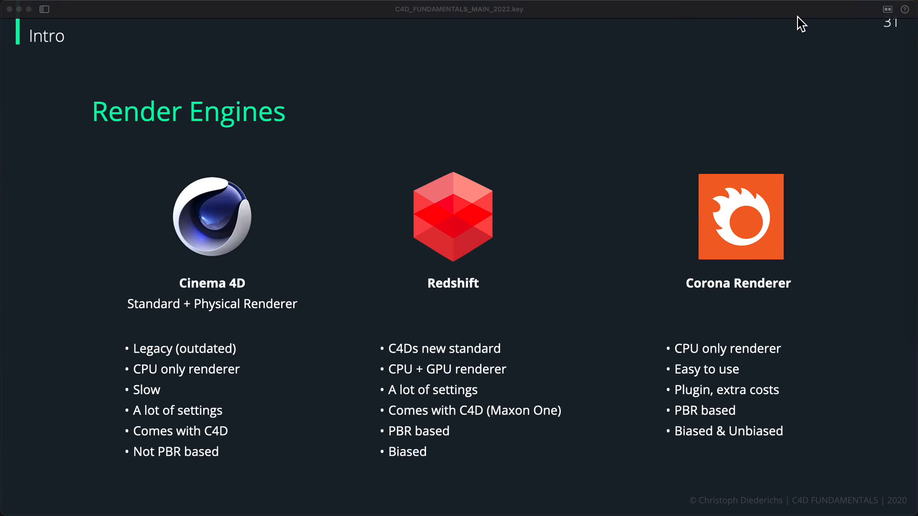
mouse_move(779, 15)
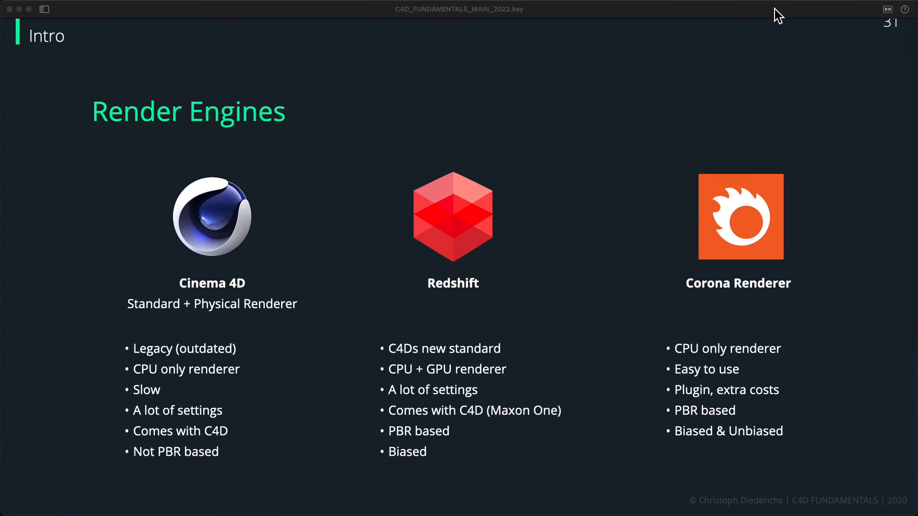
mouse_move(775, 11)
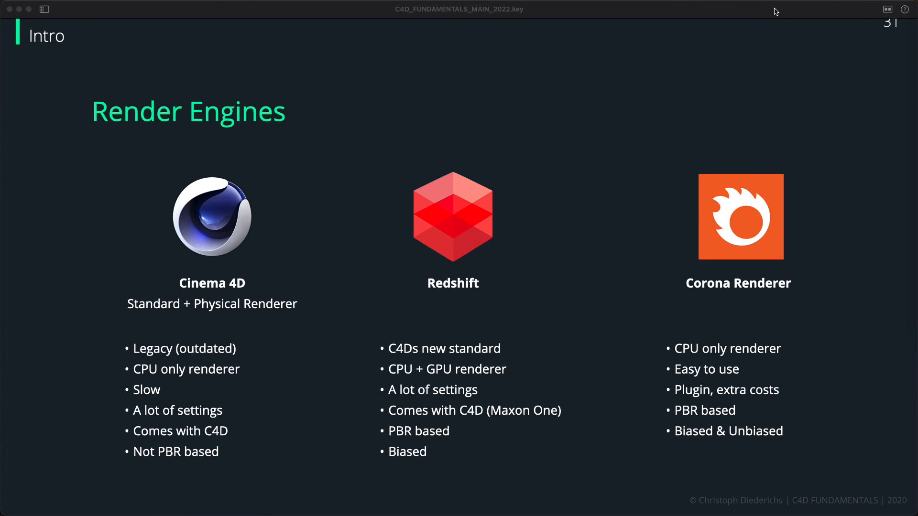